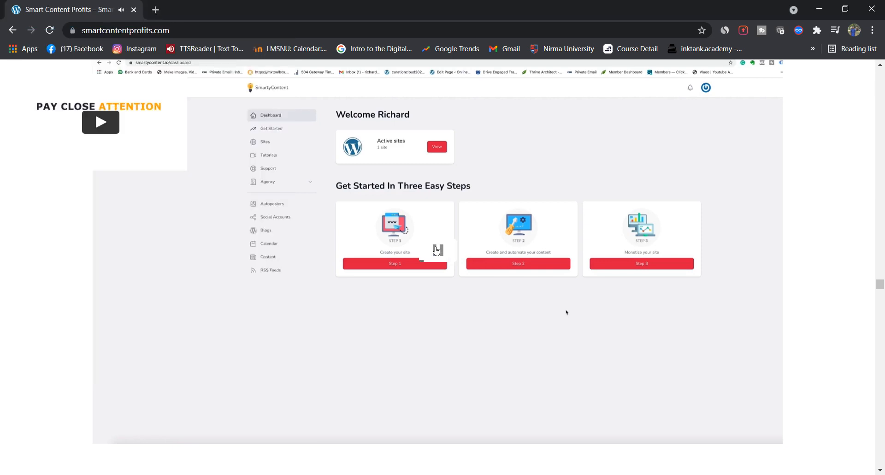
{"action": "mouse_move", "coordinate": [667, 230]}
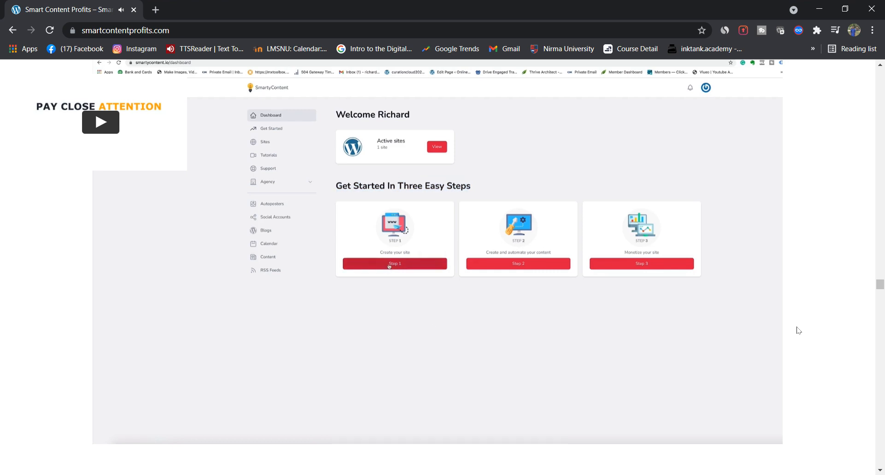
Start a new site with domain whatsmystore.me, username admin and a password.
{"action": "left_click", "coordinate": [394, 264]}
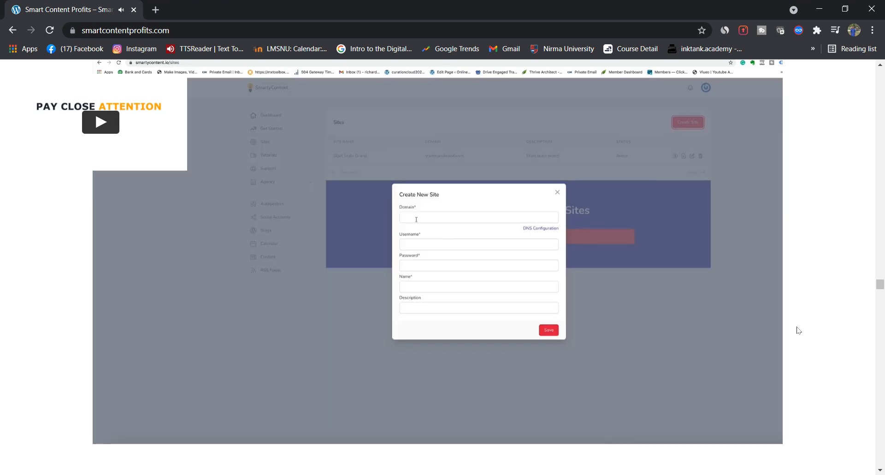
{"action": "type", "text": "whatsmystore.me"}
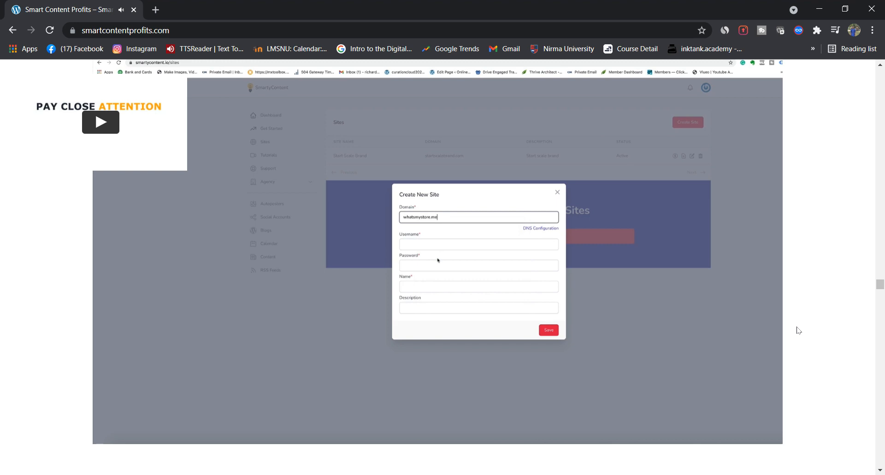
{"action": "left_click", "coordinate": [478, 245]}
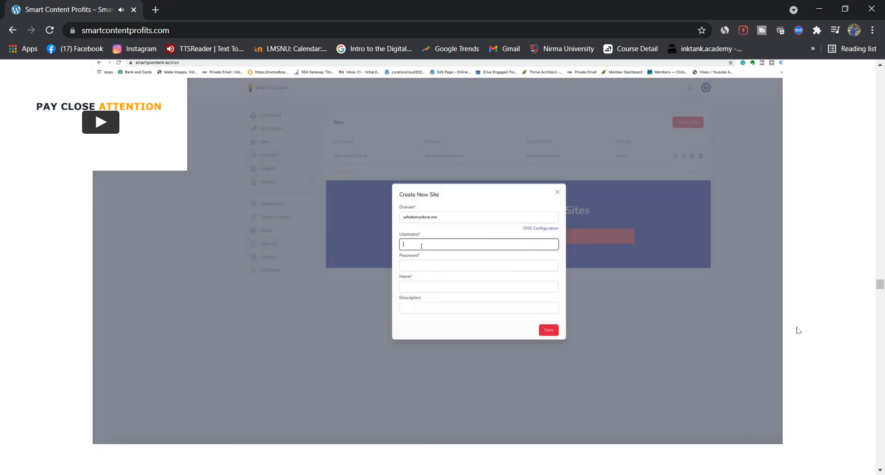
{"action": "type", "text": "admin"}
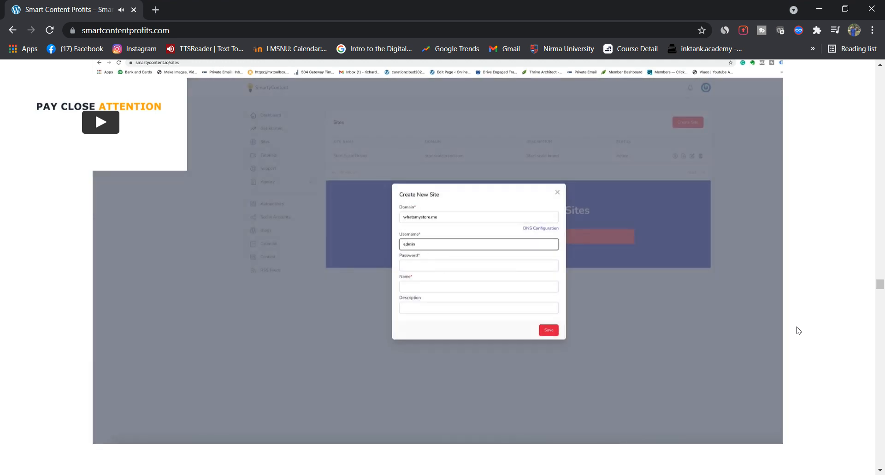
{"action": "type", "text": "w"}
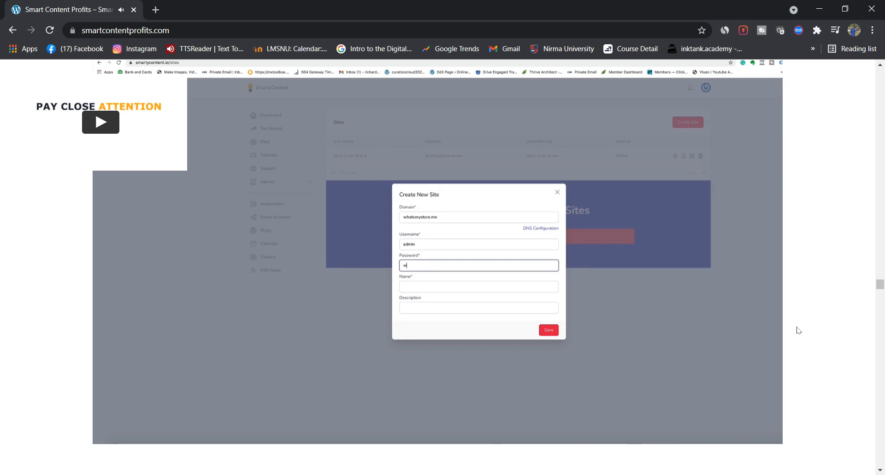
{"action": "type", "text": "whatsmystore"}
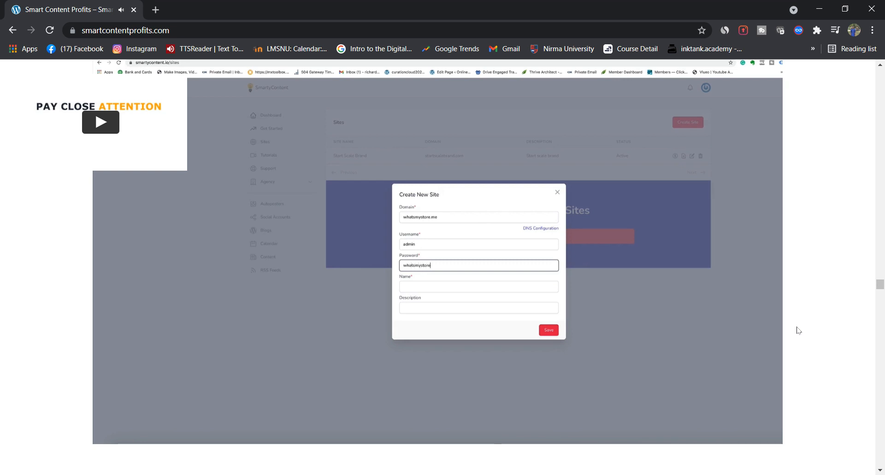
Name the site Whats My Site and give it a test description.
{"action": "type", "text": "Whats My S"}
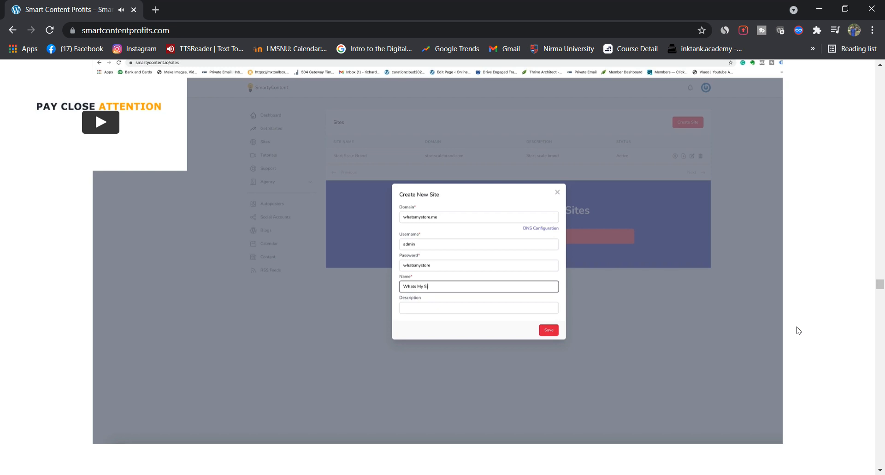
{"action": "type", "text": "This is a new site test"}
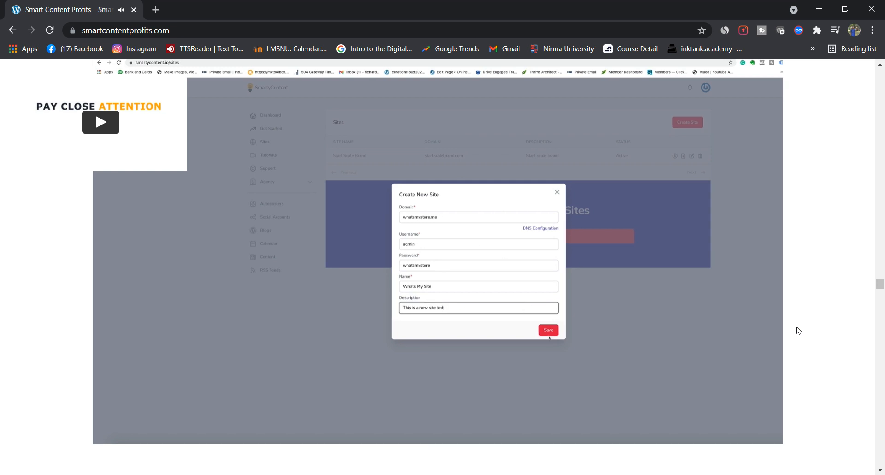
Save the new site and acknowledge the installation notice to reach step two.
{"action": "left_click", "coordinate": [548, 329]}
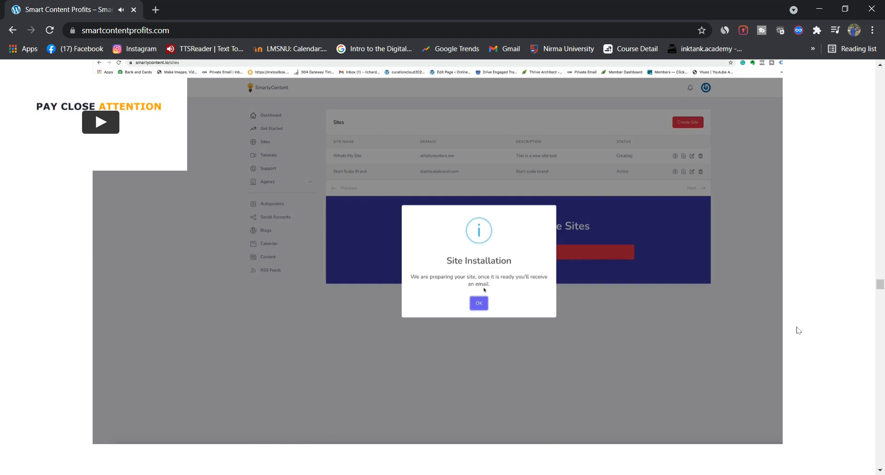
{"action": "mouse_move", "coordinate": [526, 244]}
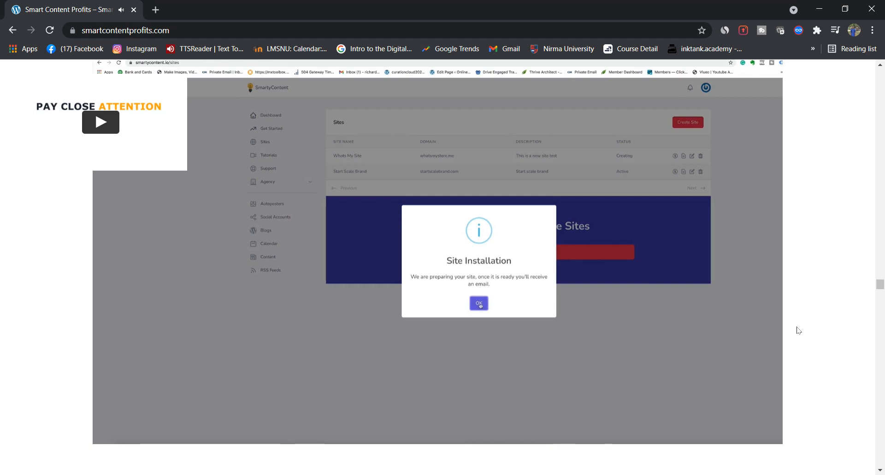
{"action": "left_click", "coordinate": [479, 303]}
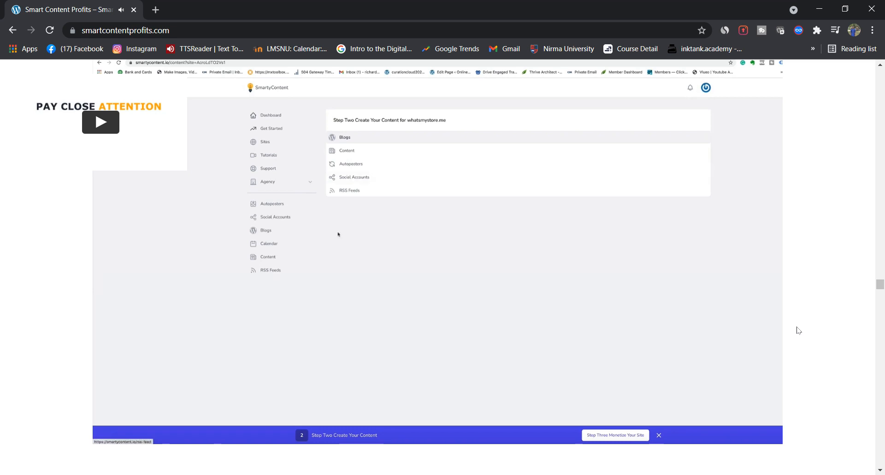
View the freshly installed Whats My Site WordPress front page with its Hello world post.
{"action": "left_click", "coordinate": [344, 138]}
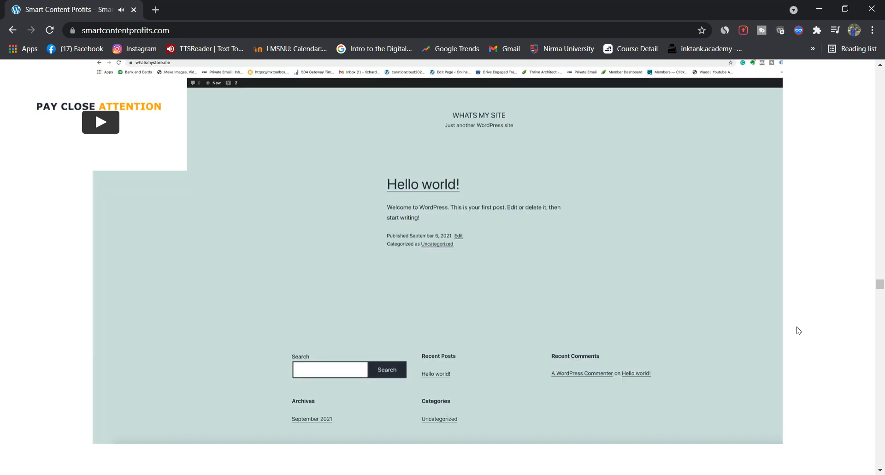
{"action": "mouse_move", "coordinate": [485, 198]}
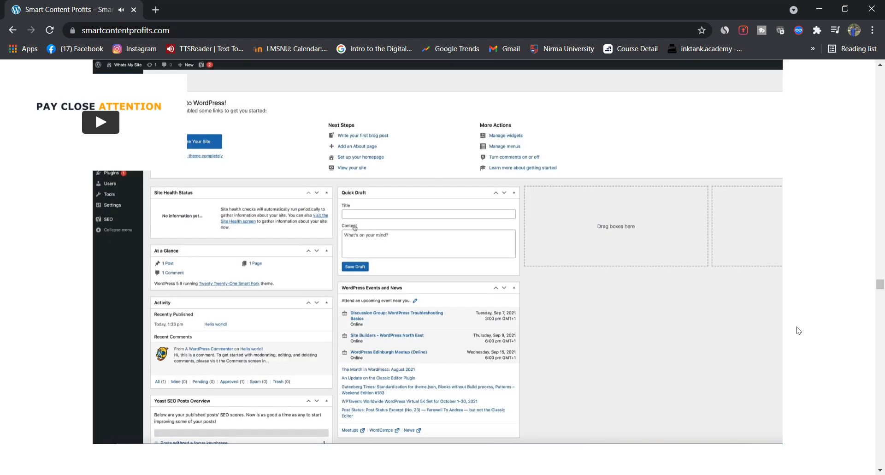
{"action": "mouse_move", "coordinate": [490, 280]}
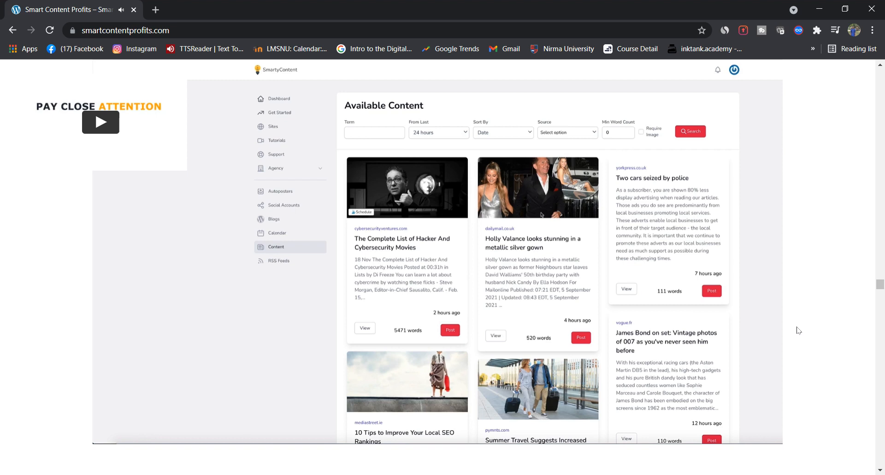
Browse the content sources and start posting the hacker and cybersecurity movies article.
{"action": "left_click", "coordinate": [568, 132]}
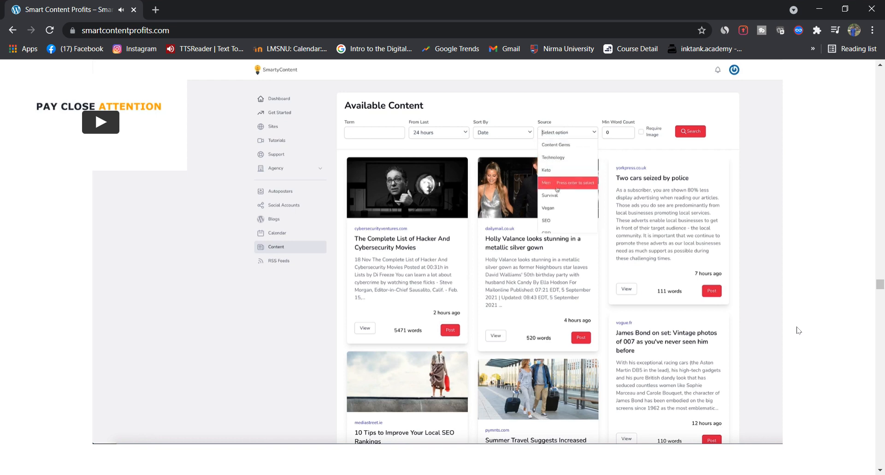
{"action": "scroll", "scroll_direction": "down", "scroll_amount": 3}
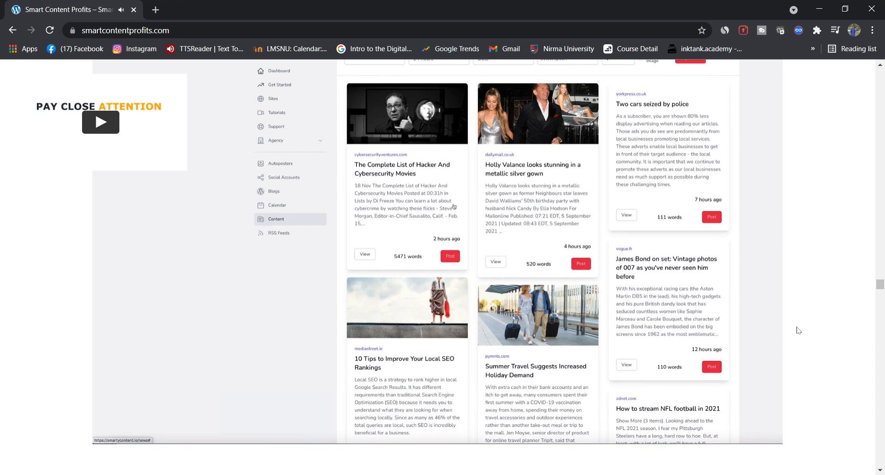
{"action": "left_click", "coordinate": [450, 256]}
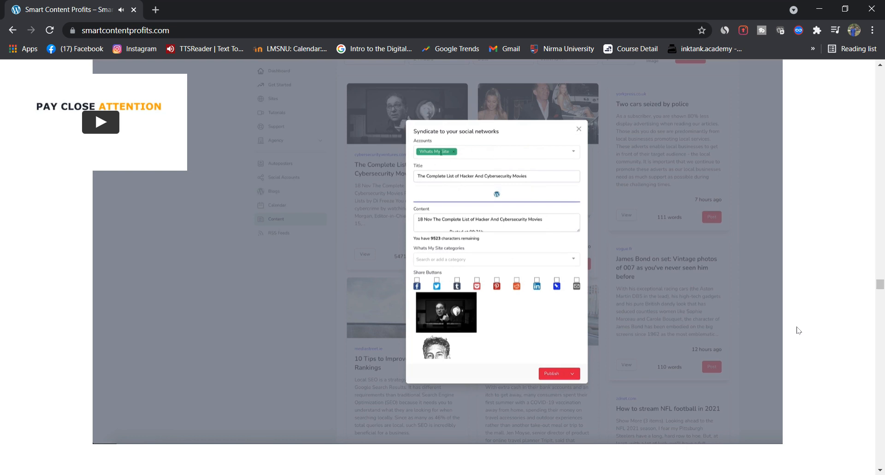
Dismiss the syndication form without publishing, returning to Available Content.
{"action": "left_click", "coordinate": [578, 129]}
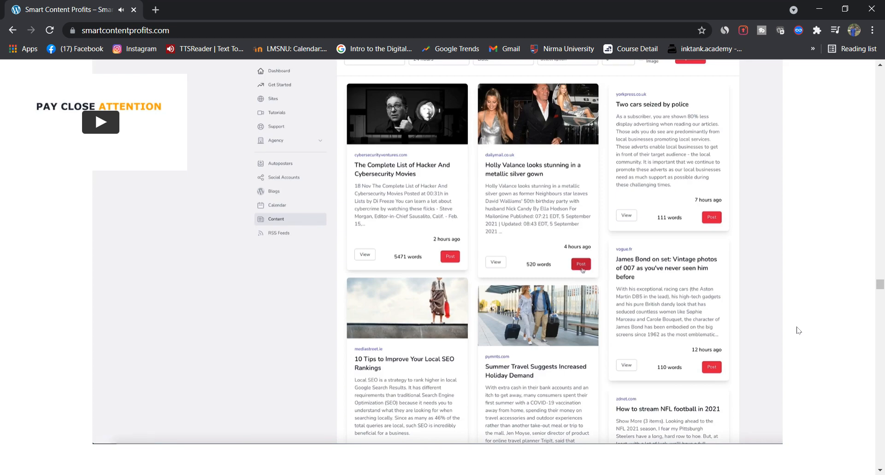
Attempt to schedule the Holly Valance article for a chosen hour instead of publishing now.
{"action": "left_click", "coordinate": [581, 263]}
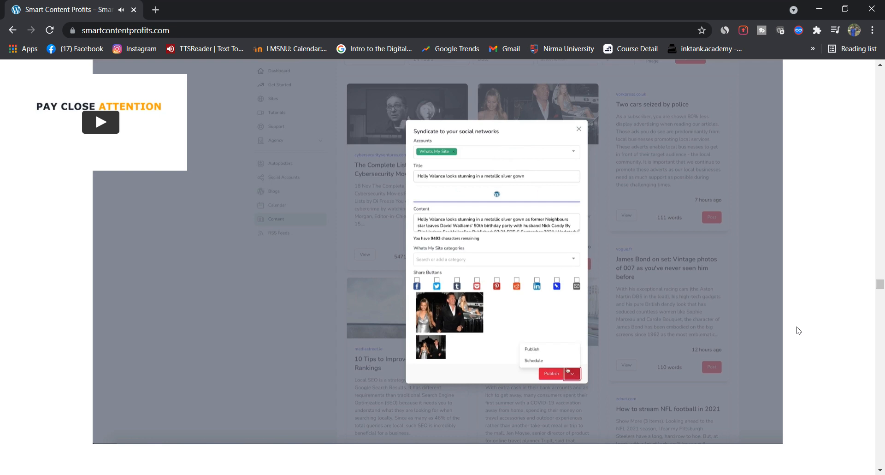
{"action": "left_click", "coordinate": [533, 360]}
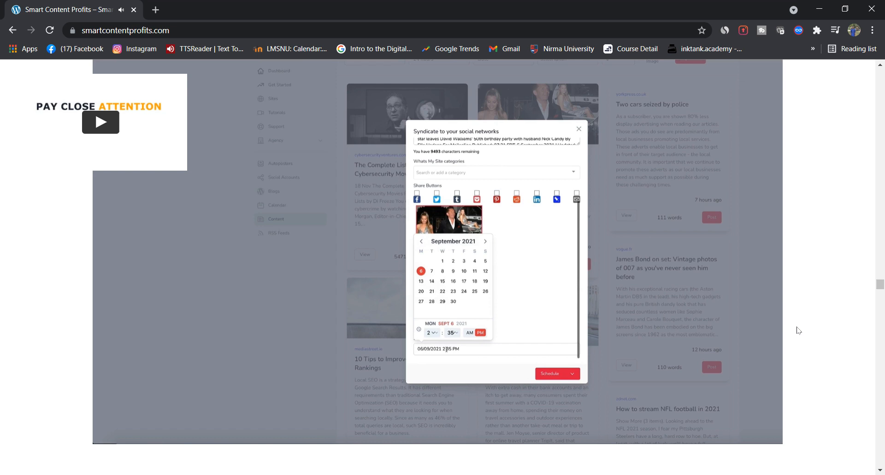
{"action": "left_click", "coordinate": [430, 332]}
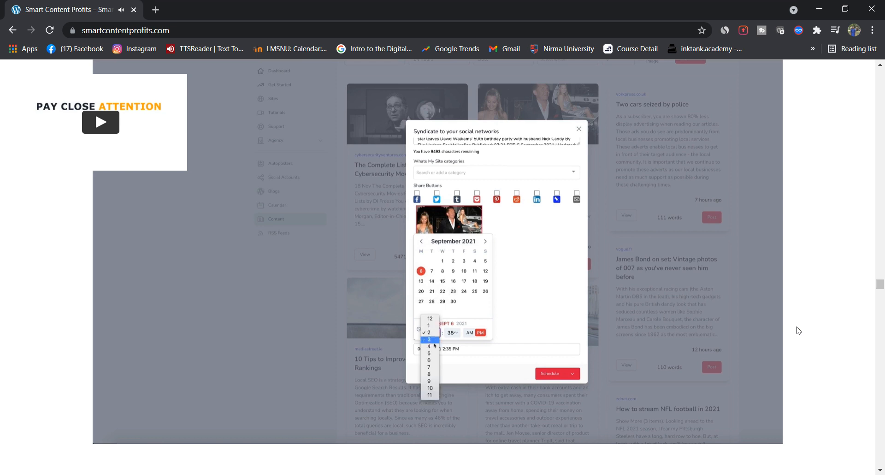
{"action": "left_click", "coordinate": [579, 129]}
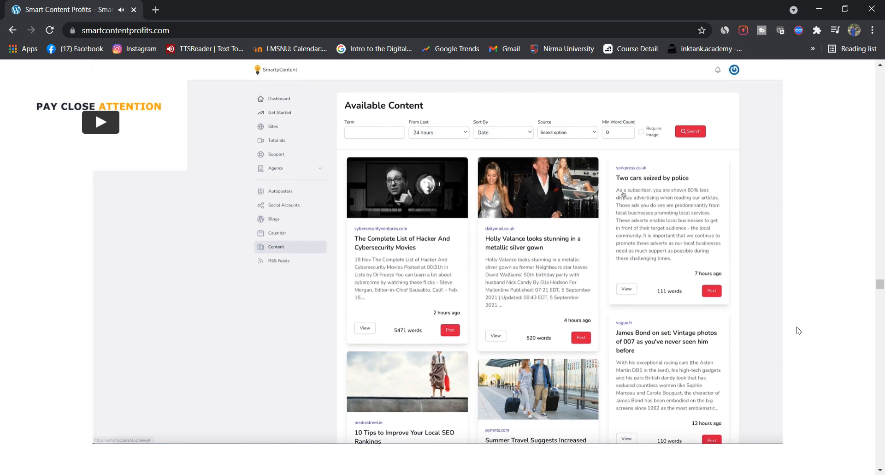
{"action": "mouse_move", "coordinate": [273, 129]}
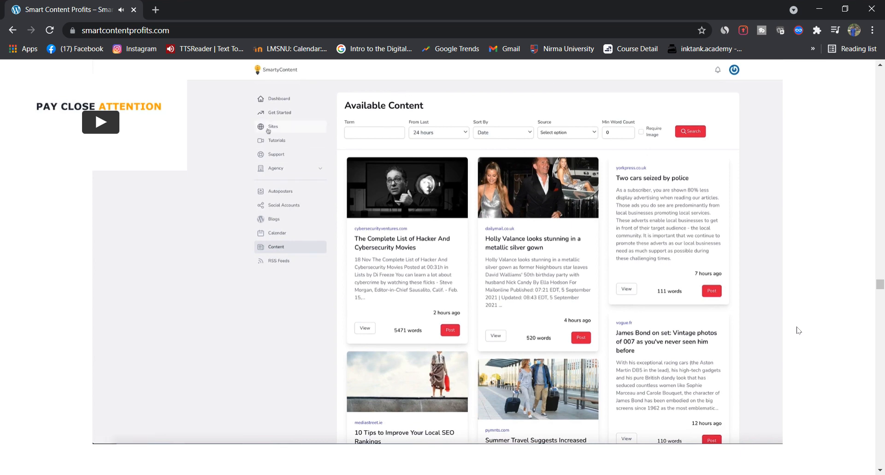
{"action": "left_click", "coordinate": [272, 126]}
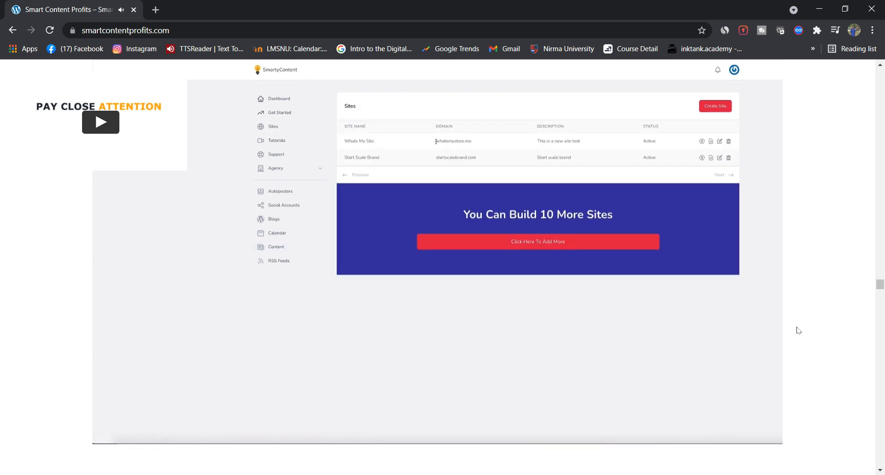
{"action": "mouse_move", "coordinate": [624, 147]}
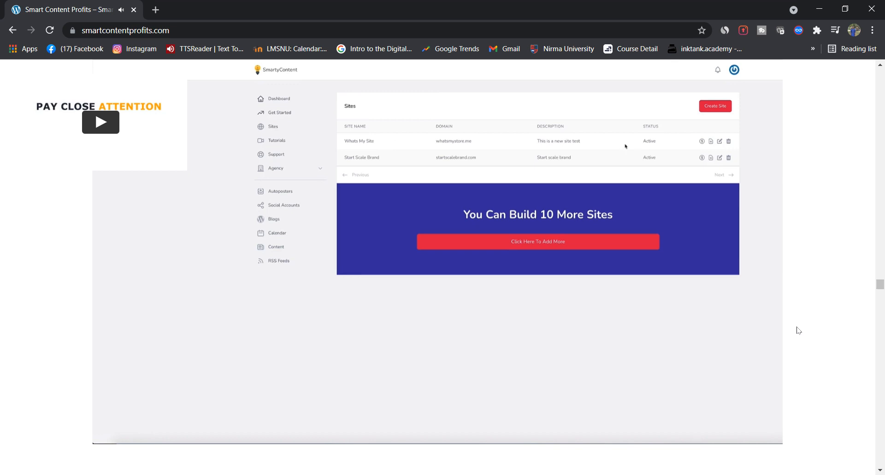
{"action": "mouse_move", "coordinate": [702, 141]}
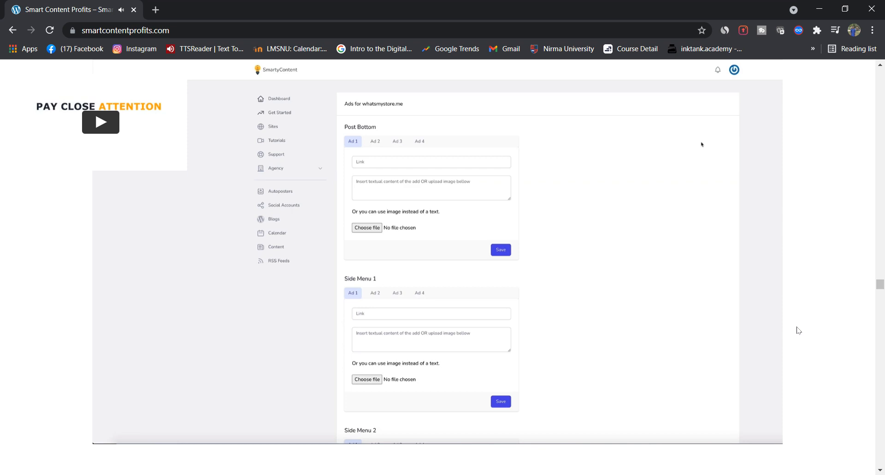
{"action": "scroll", "scroll_direction": "down", "scroll_amount": 3}
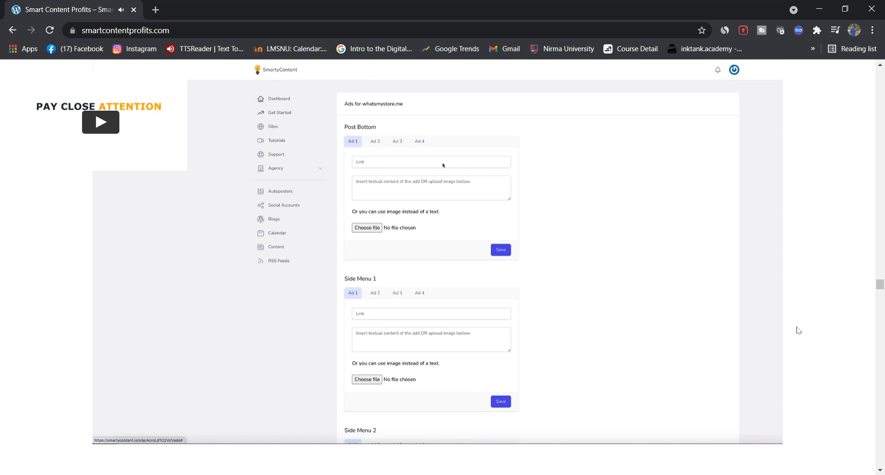
{"action": "scroll", "scroll_direction": "down", "scroll_amount": 3}
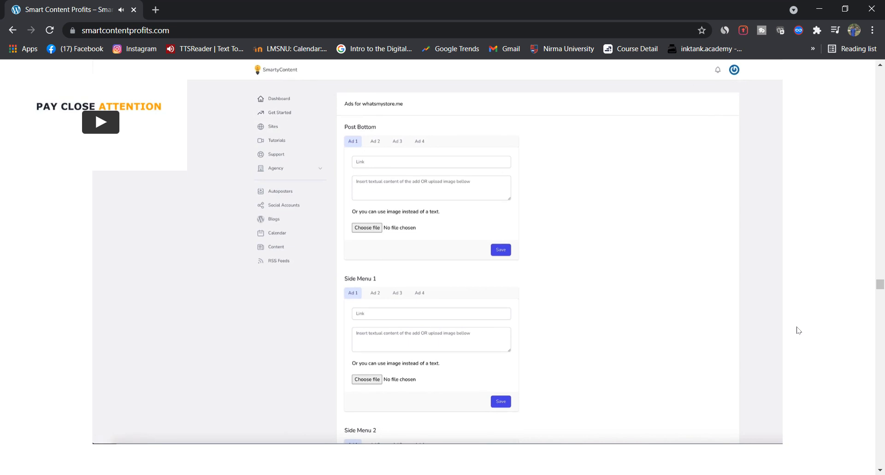
{"action": "mouse_move", "coordinate": [330, 156]}
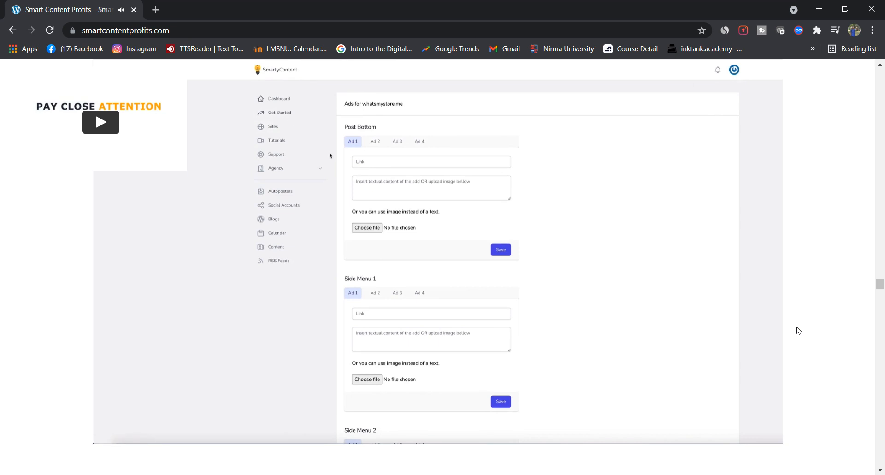
{"action": "mouse_move", "coordinate": [292, 114]}
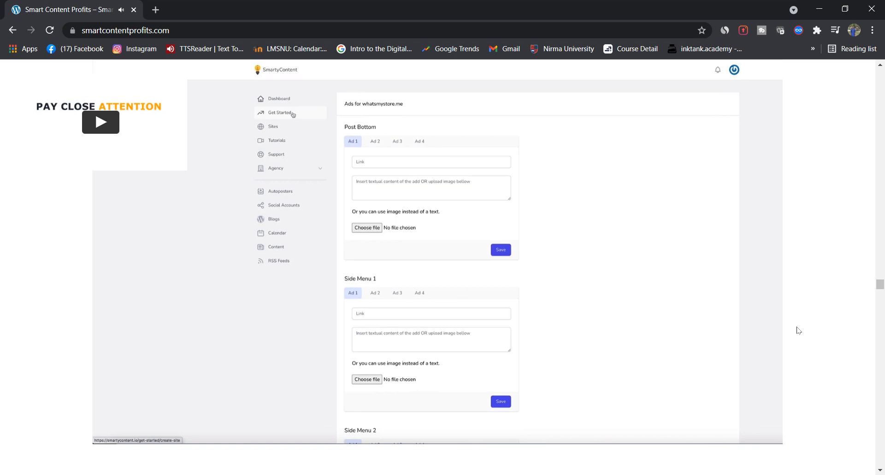
Begin a new autoposter for Whats My Site with search term ecom.
{"action": "left_click", "coordinate": [279, 191]}
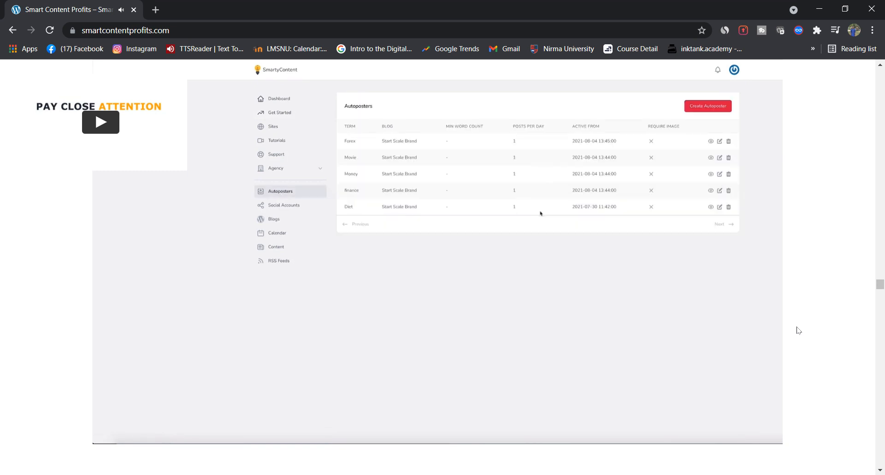
{"action": "mouse_move", "coordinate": [704, 108]}
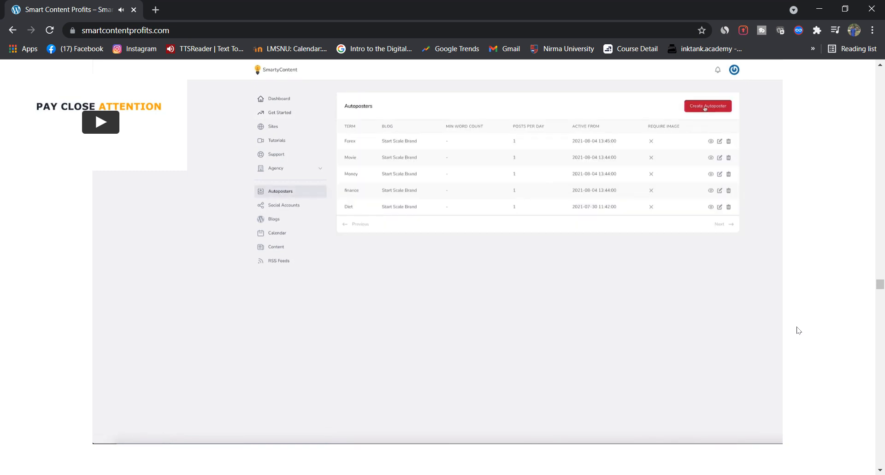
{"action": "left_click", "coordinate": [707, 106]}
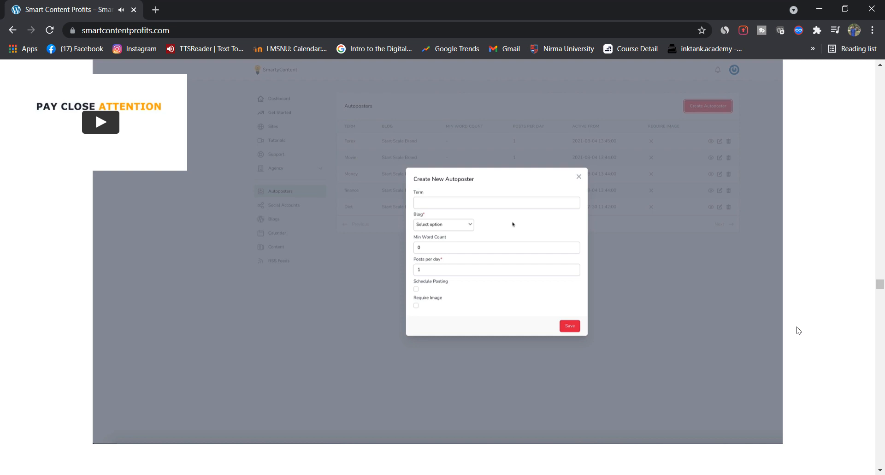
{"action": "left_click", "coordinate": [496, 203]}
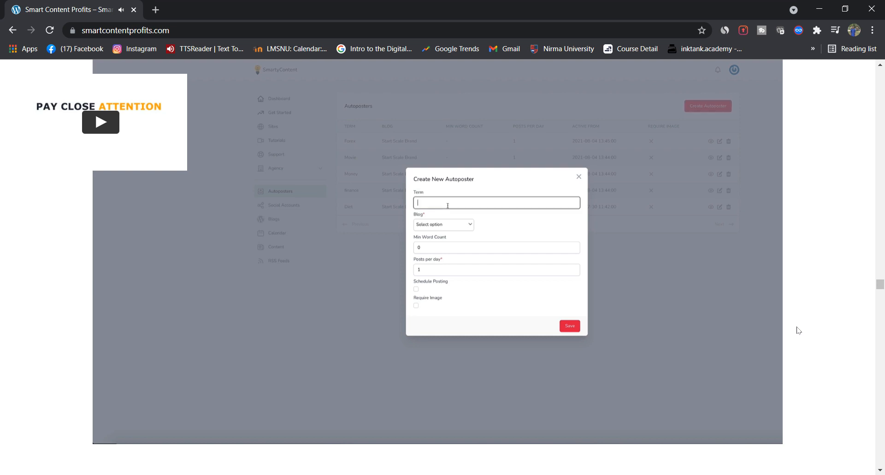
{"action": "type", "text": "ecom"}
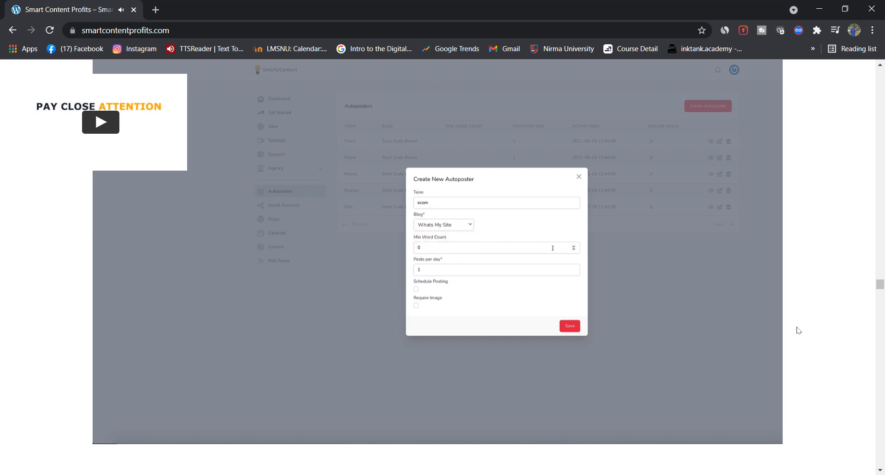
Set 4 posts per day with scheduled posting and required images, then save the autoposter.
{"action": "type", "text": "4"}
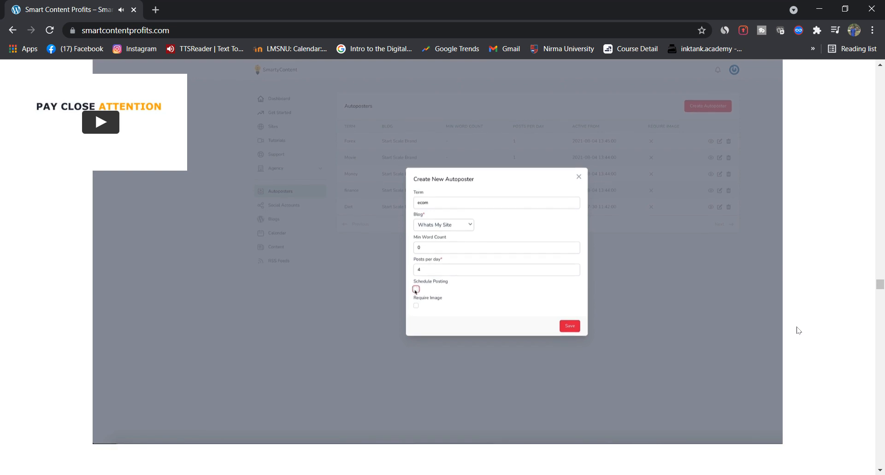
{"action": "left_click", "coordinate": [416, 289]}
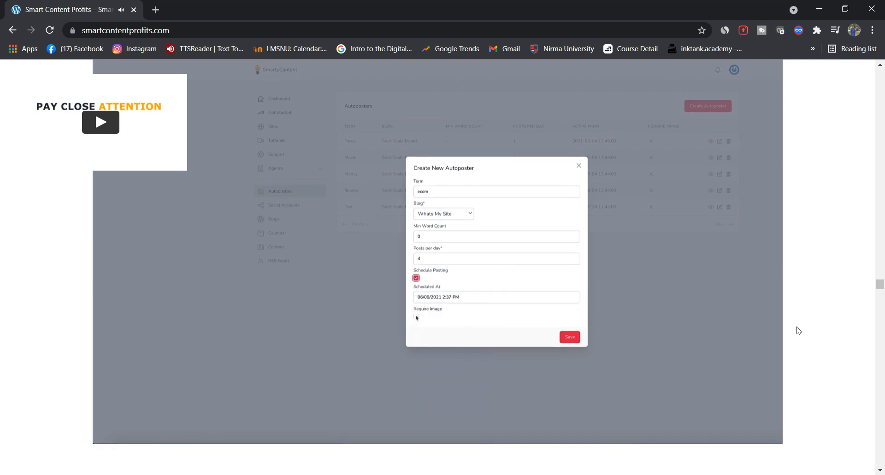
{"action": "left_click", "coordinate": [416, 316]}
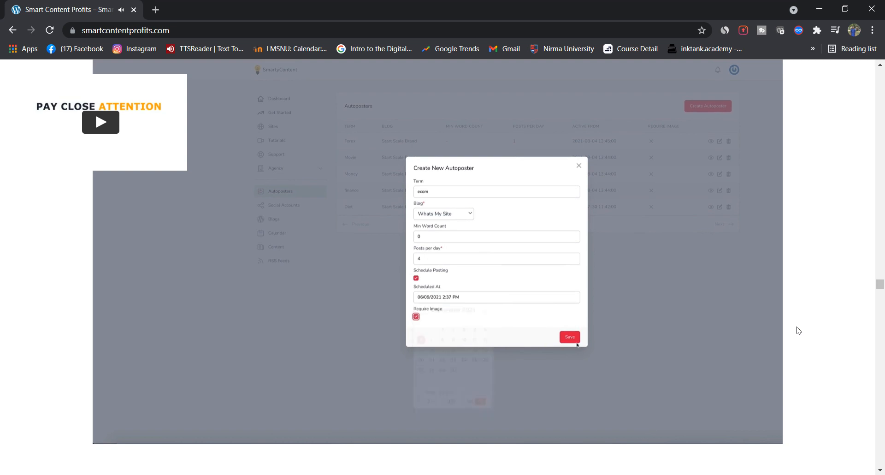
{"action": "left_click", "coordinate": [570, 336]}
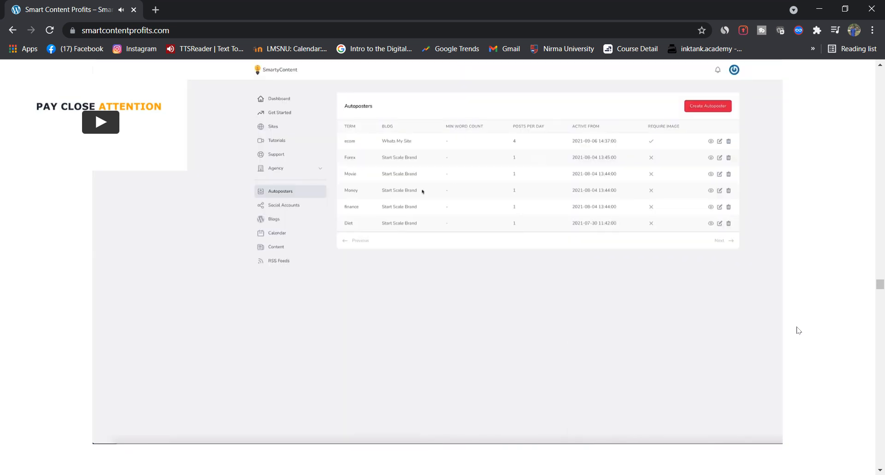
{"action": "mouse_move", "coordinate": [663, 148]}
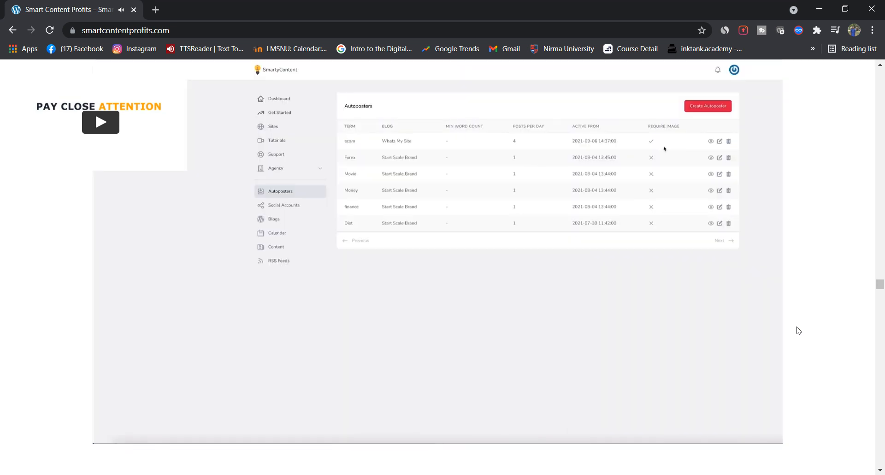
{"action": "mouse_move", "coordinate": [437, 210]}
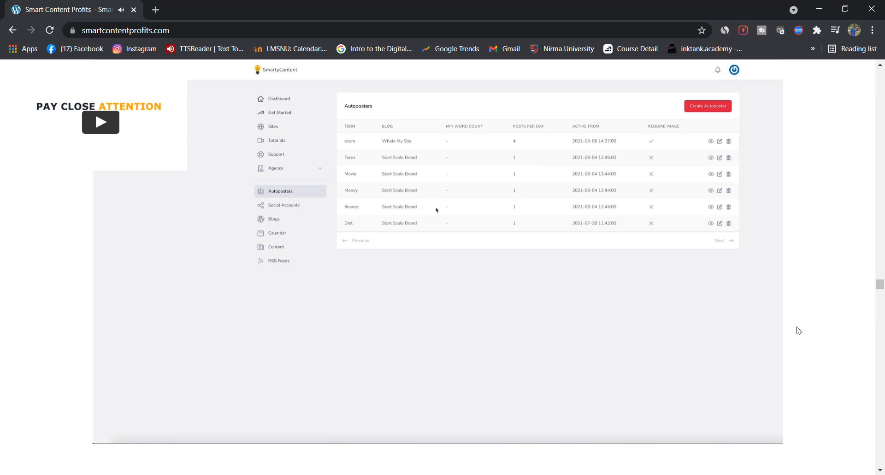
Review the linked Twitter account and the linkable platforms without adding one.
{"action": "left_click", "coordinate": [284, 206]}
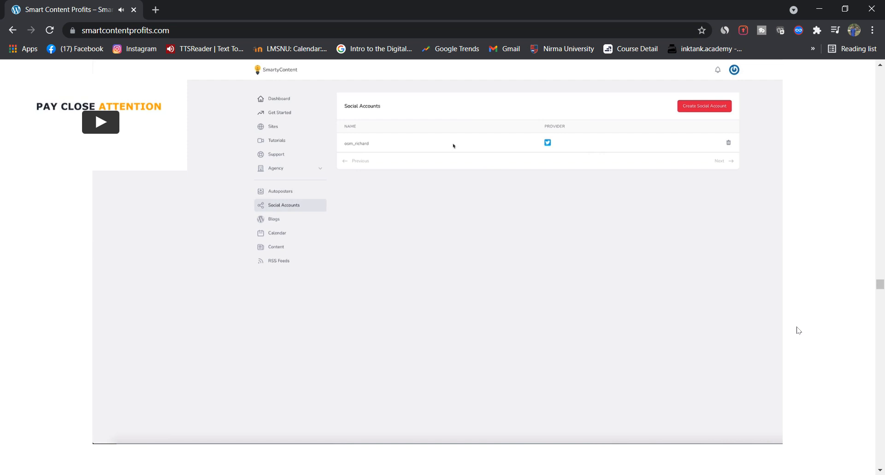
{"action": "mouse_move", "coordinate": [579, 158]}
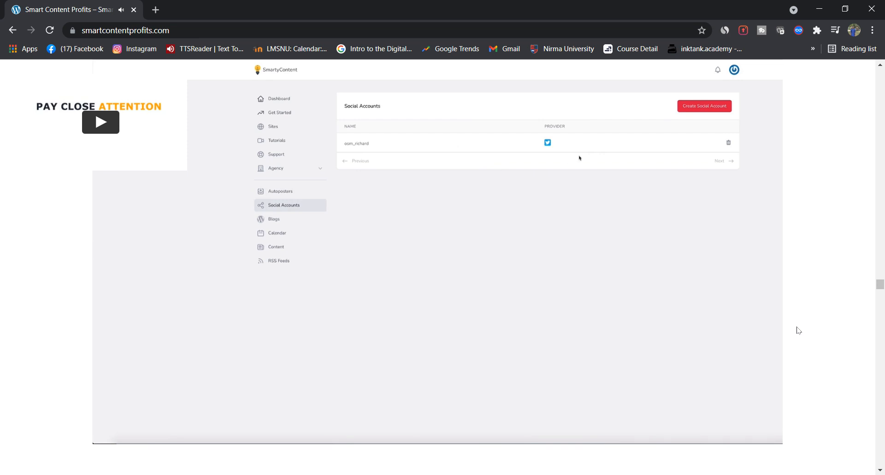
{"action": "left_click", "coordinate": [704, 106]}
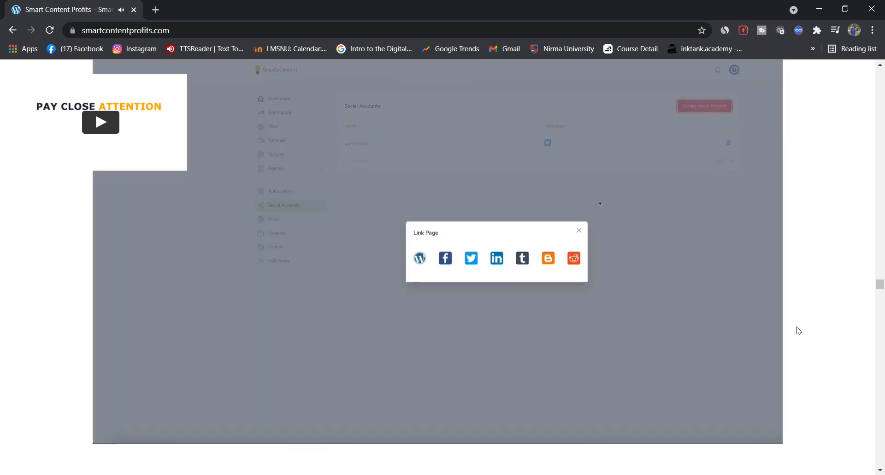
{"action": "mouse_move", "coordinate": [495, 258]}
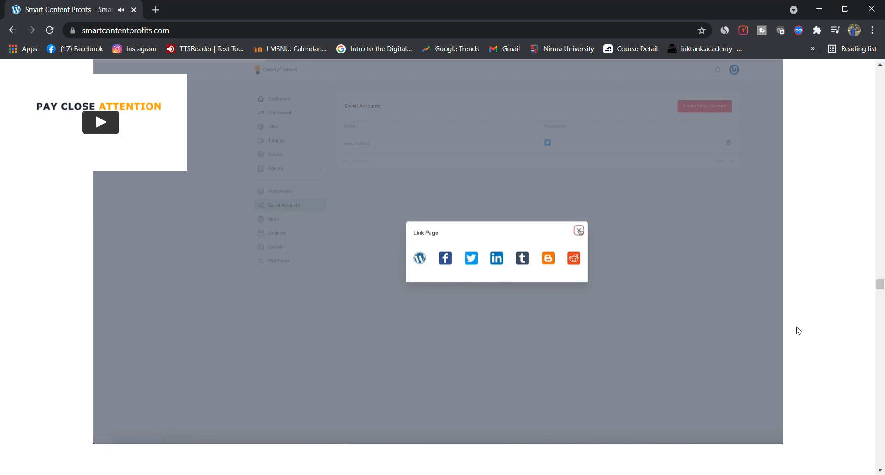
{"action": "left_click", "coordinate": [578, 230]}
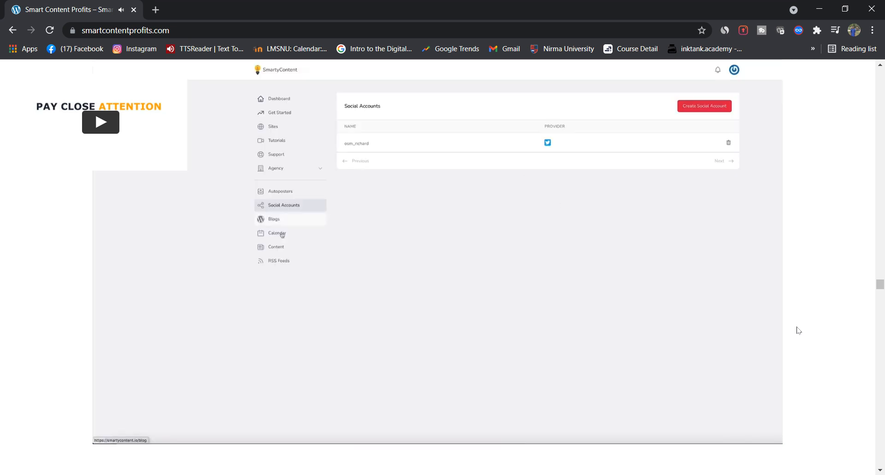
Tour the calendar, content and RSS feeds pages, then return to the dashboard.
{"action": "left_click", "coordinate": [276, 233]}
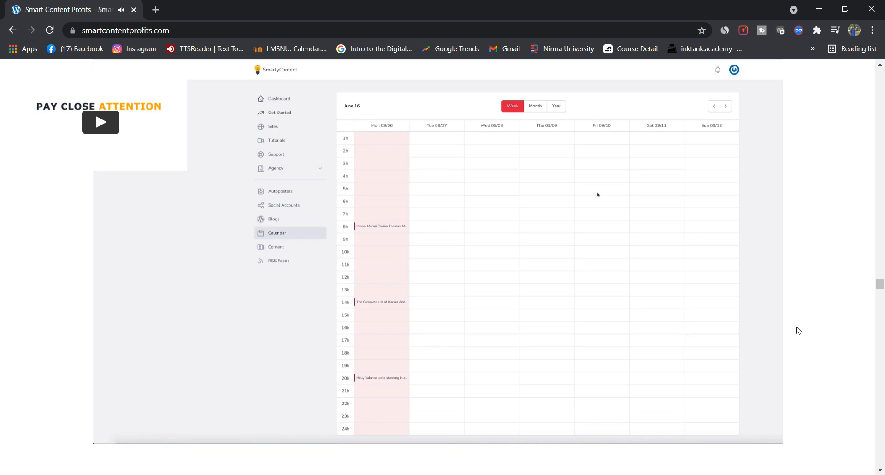
{"action": "left_click", "coordinate": [276, 247]}
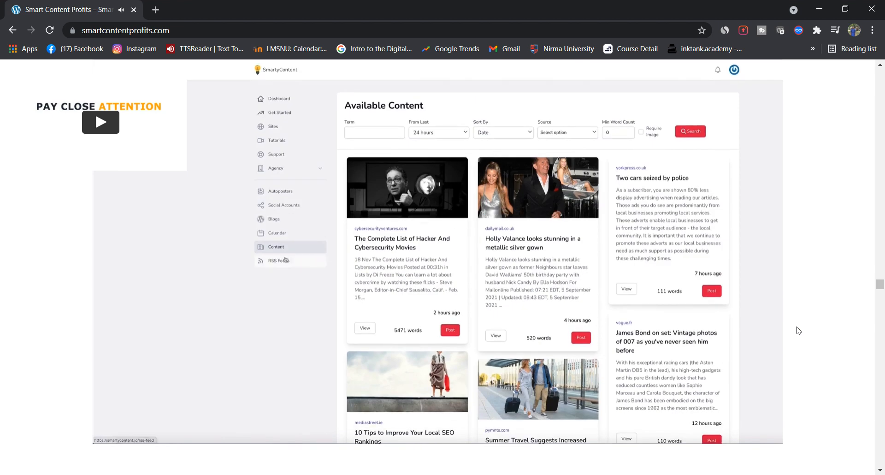
{"action": "left_click", "coordinate": [279, 261]}
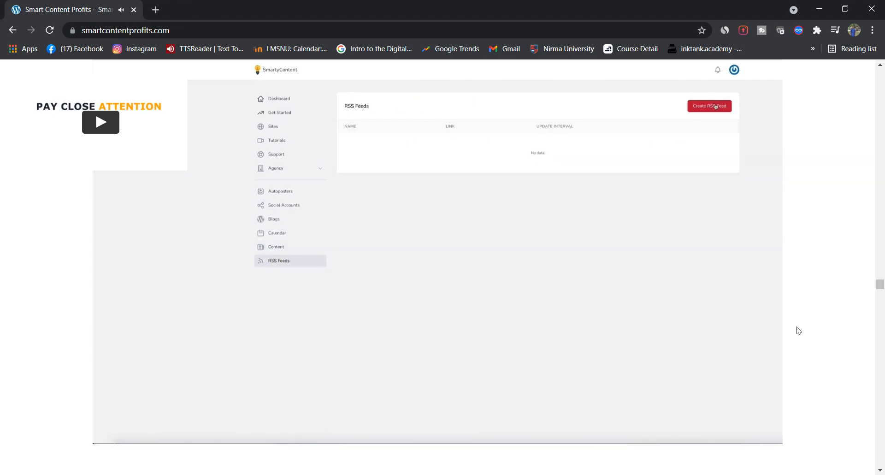
{"action": "left_click", "coordinate": [278, 99]}
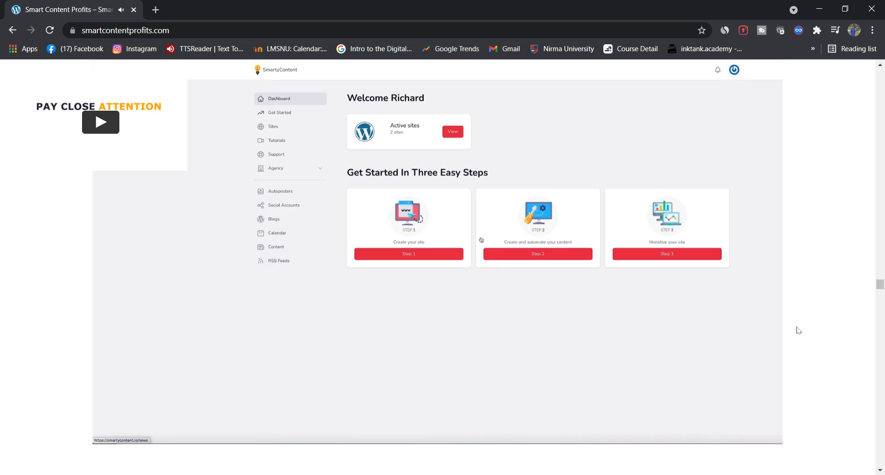
{"action": "mouse_move", "coordinate": [519, 247]}
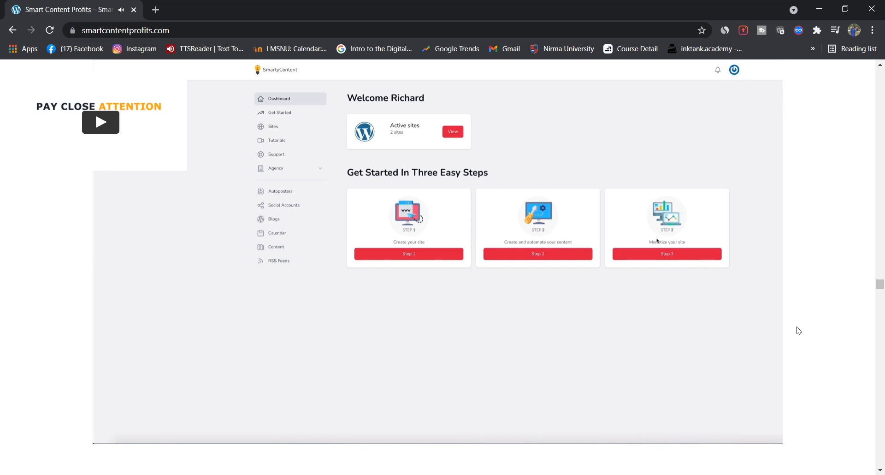
{"action": "mouse_move", "coordinate": [652, 238]}
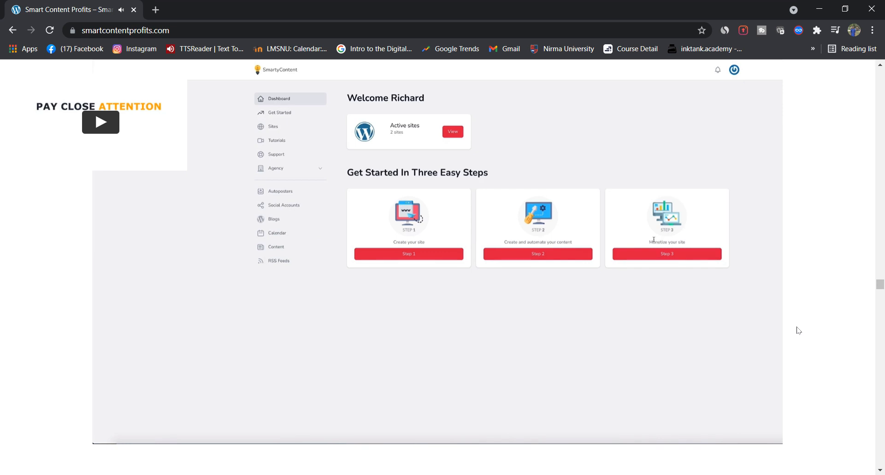